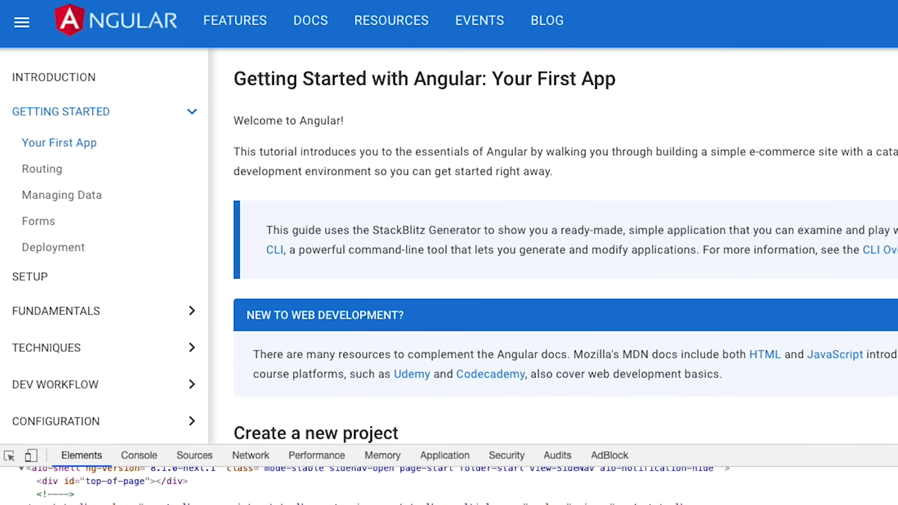
Step: Navigate to the Getting Started Routing page from the left sidebar
click(42, 143)
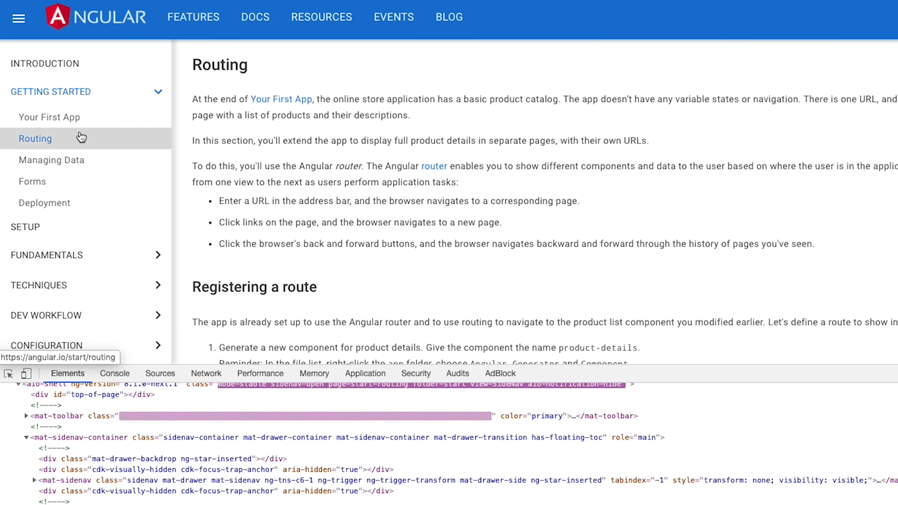